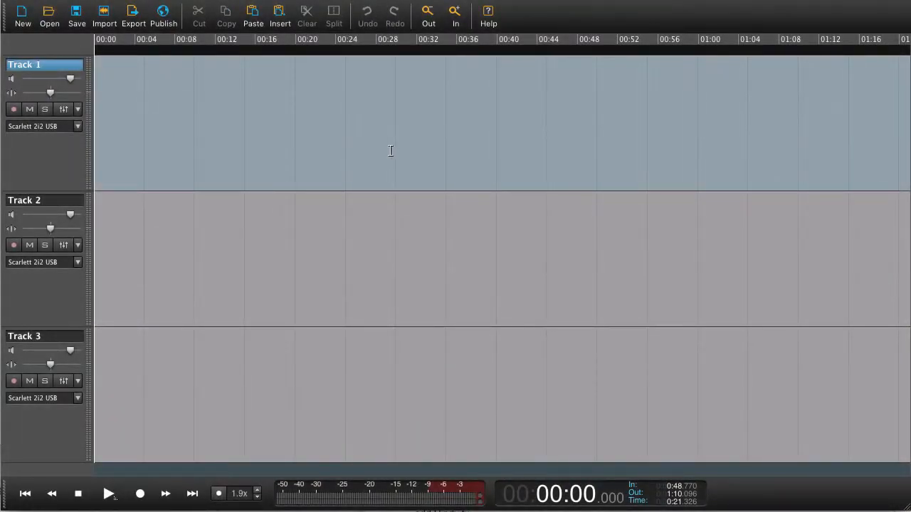
pyautogui.moveTo(395, 153)
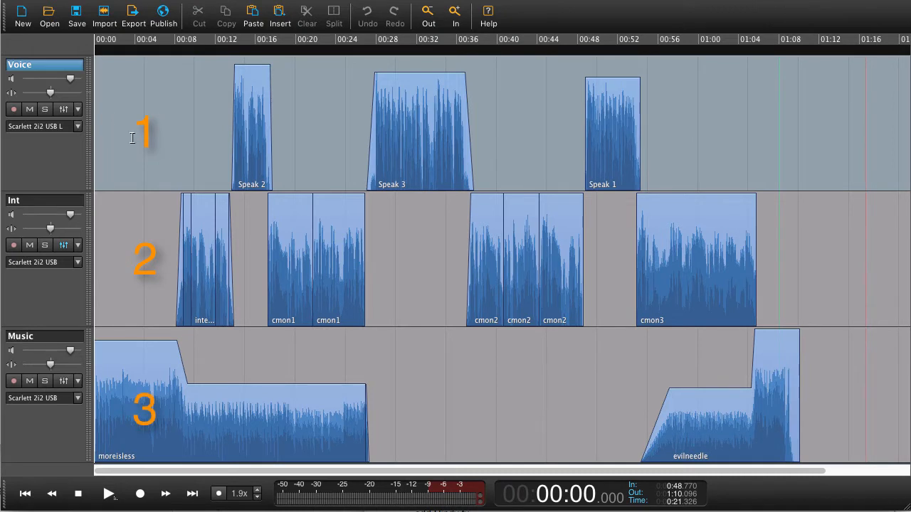
# Step: Select the moreisless music clip and play the session, stopping around 00:16
pyautogui.click(227, 419)
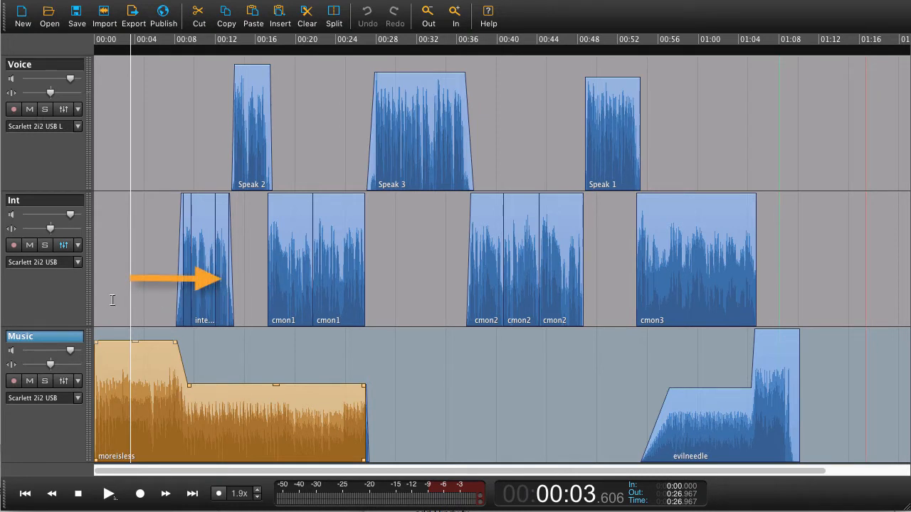
pyautogui.click(108, 493)
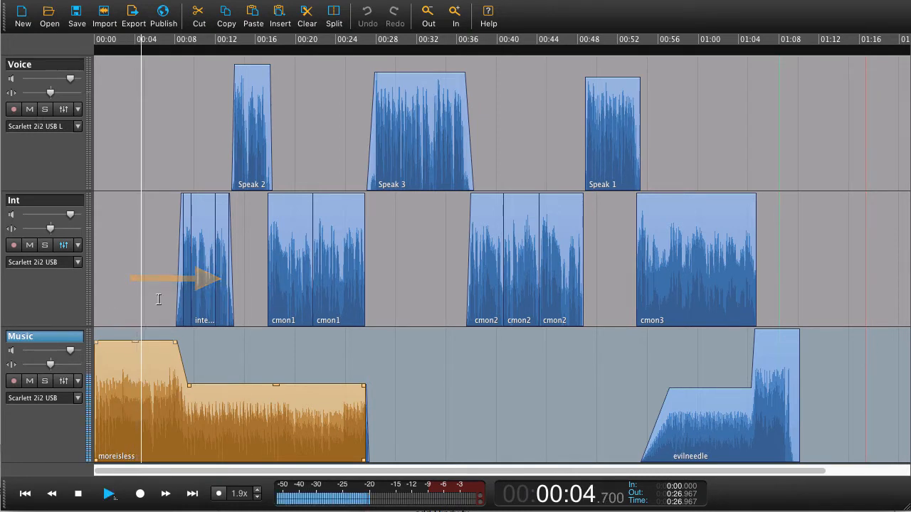
pyautogui.click(171, 355)
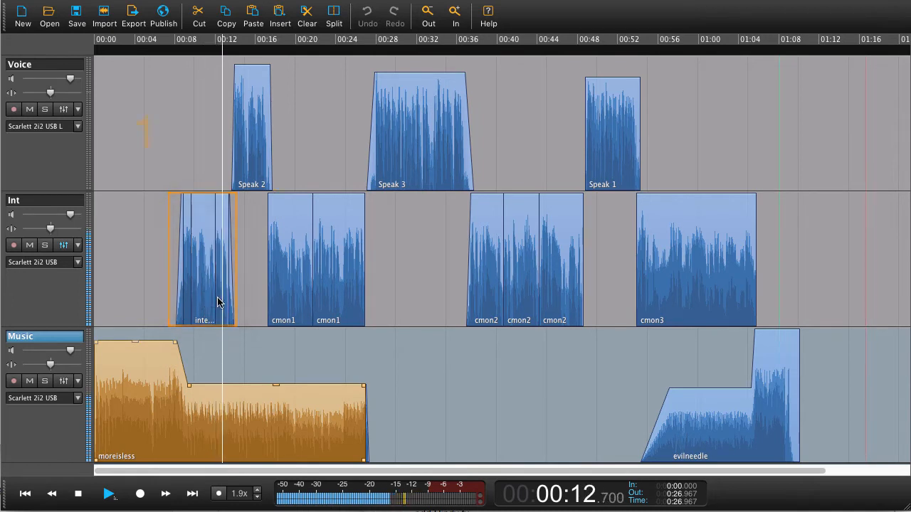
pyautogui.click(251, 124)
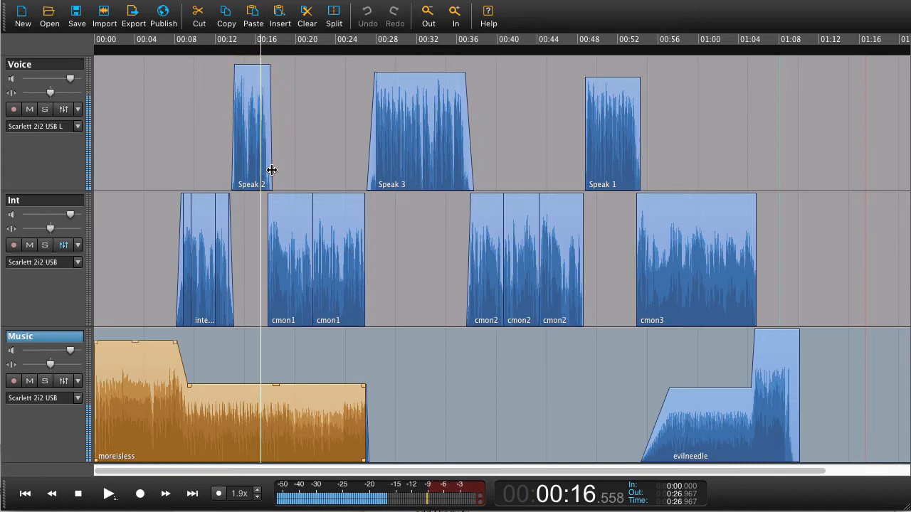
pyautogui.moveTo(179, 290)
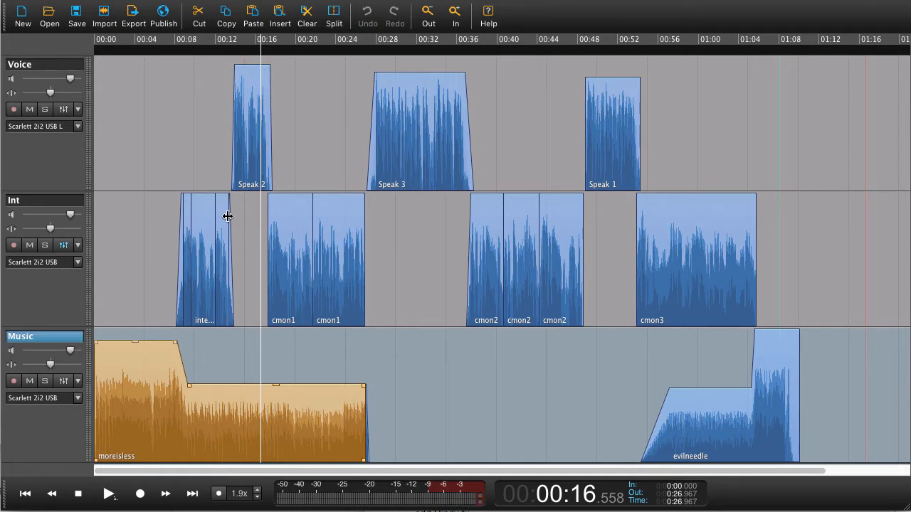
pyautogui.moveTo(136, 143)
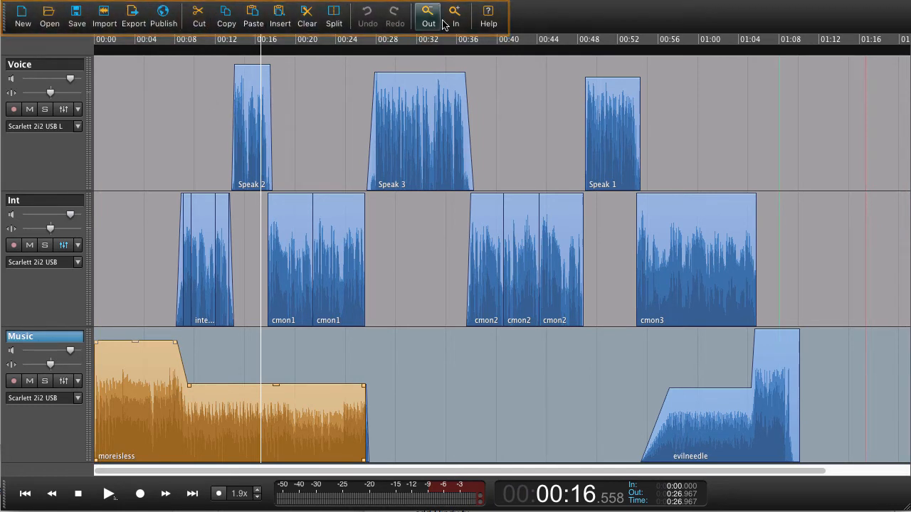
pyautogui.moveTo(226, 15)
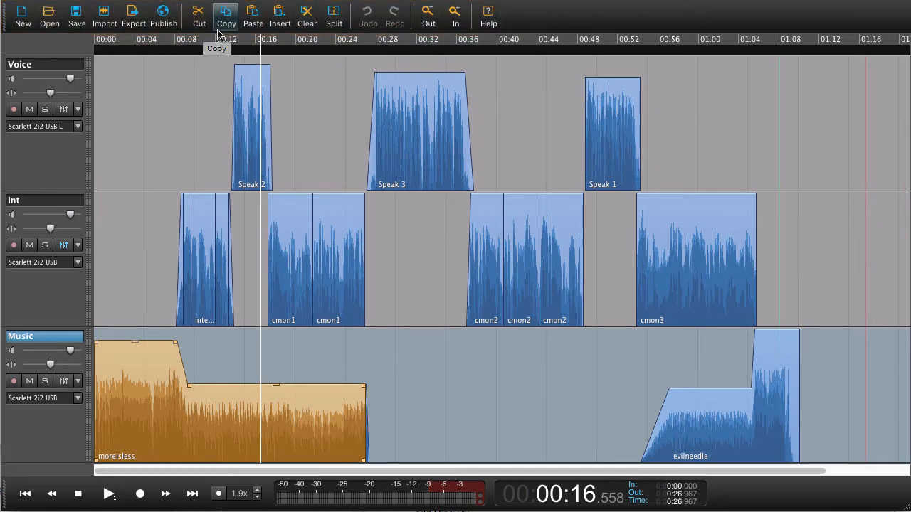
pyautogui.moveTo(199, 14)
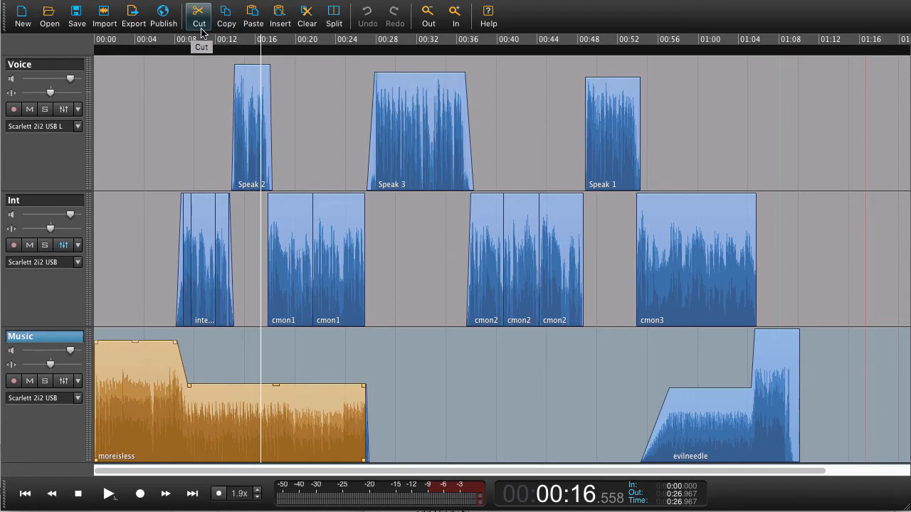
pyautogui.moveTo(253, 13)
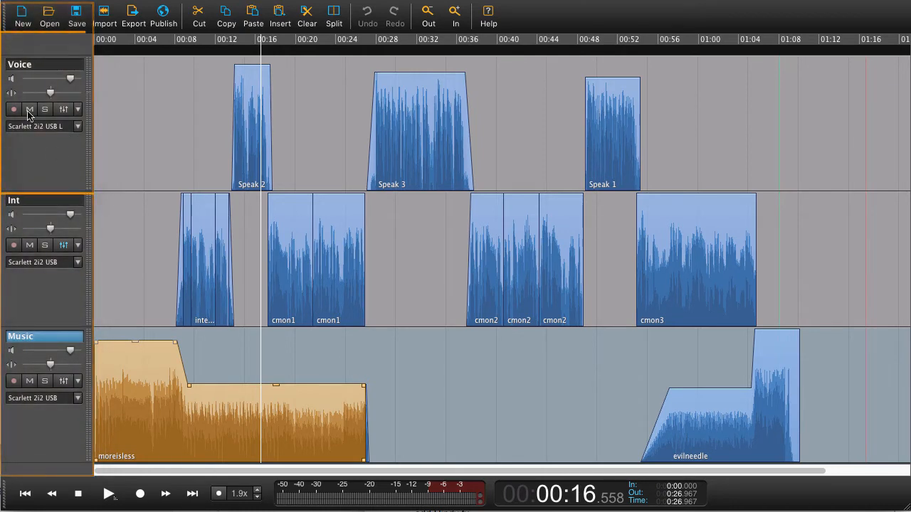
# Step: Make the Voice track the working track and set its track controls
pyautogui.doubleClick(21, 65)
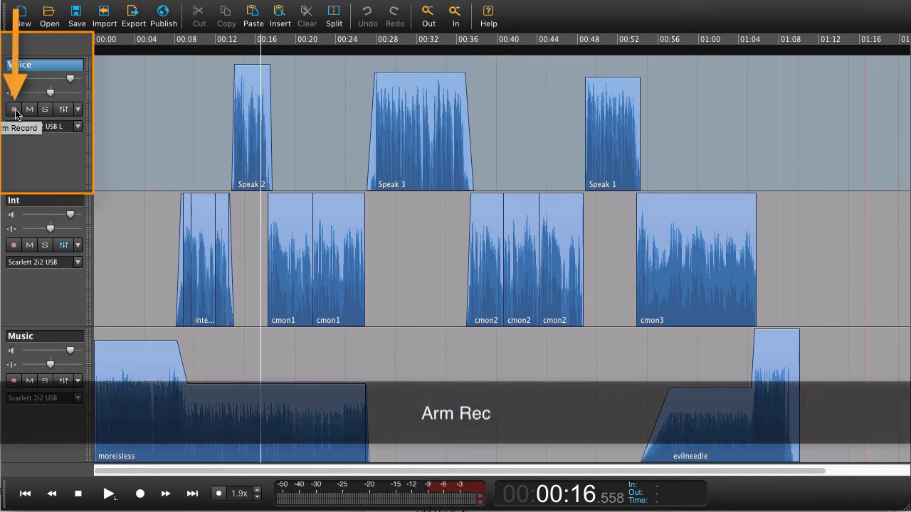
pyautogui.click(14, 108)
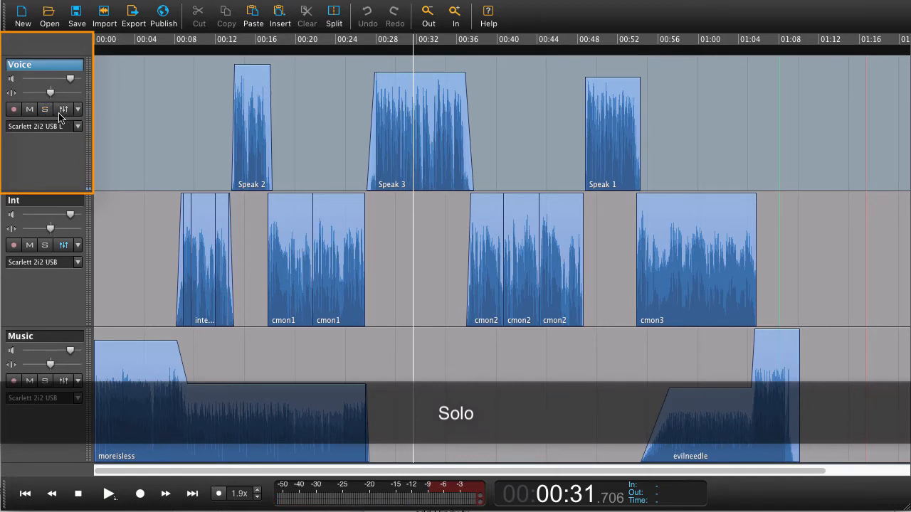
# Step: Add an Equalizer to the Voice track through its FX effect slot
pyautogui.click(63, 109)
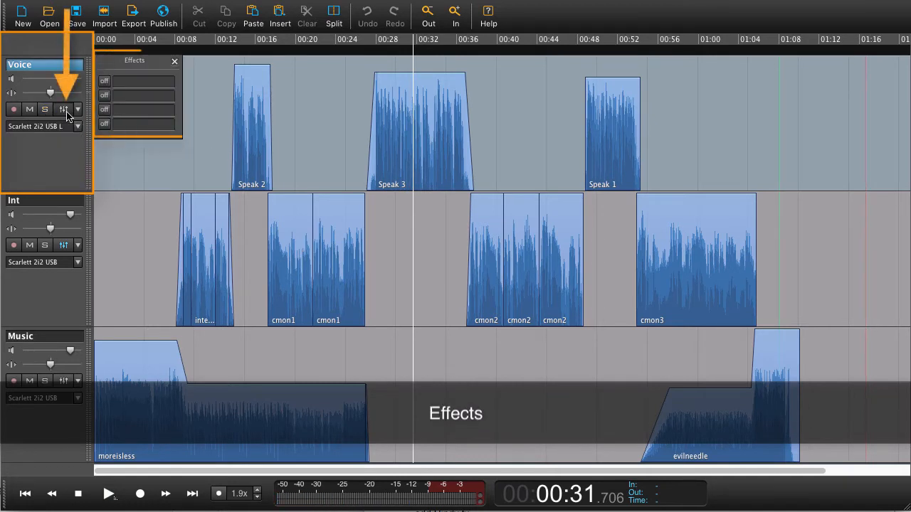
pyautogui.click(142, 80)
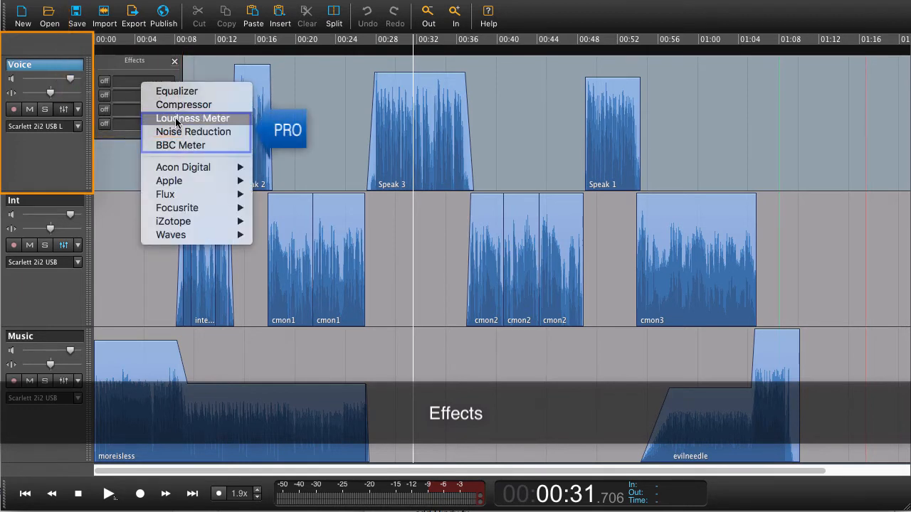
pyautogui.click(177, 91)
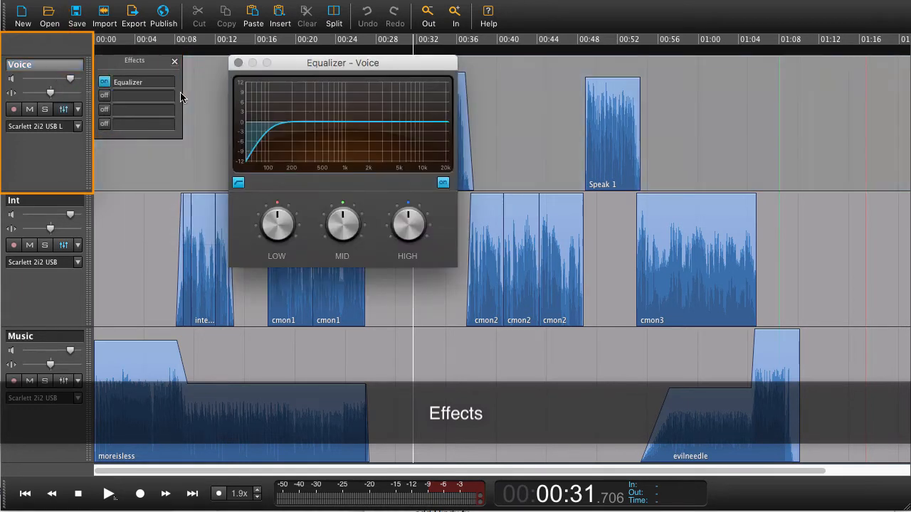
pyautogui.click(174, 65)
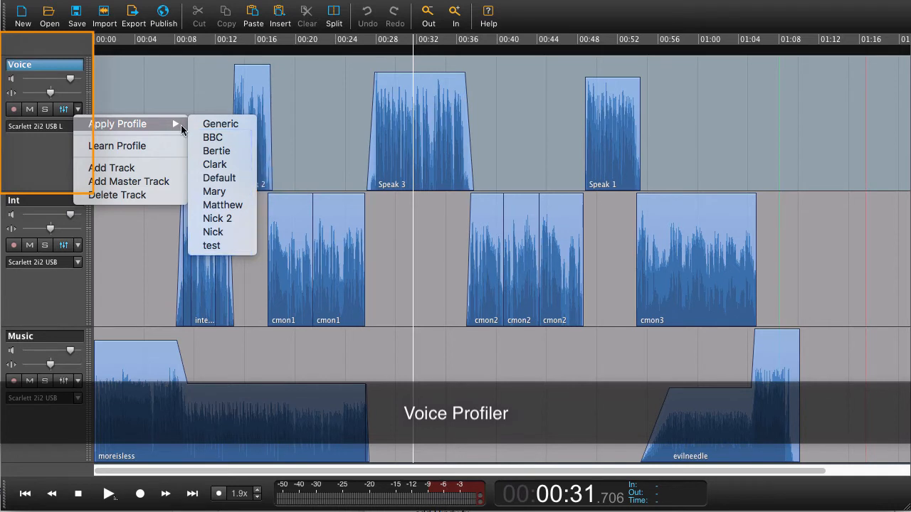
pyautogui.moveTo(221, 124)
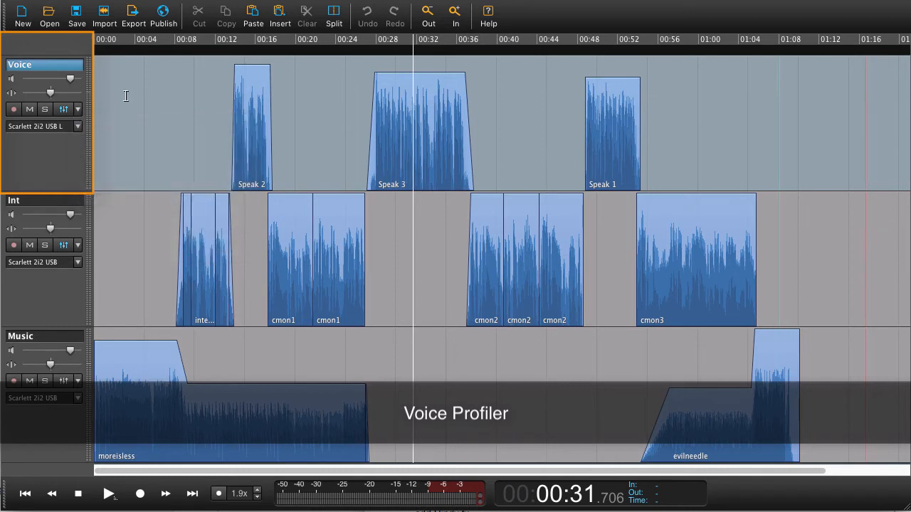
pyautogui.moveTo(78, 149)
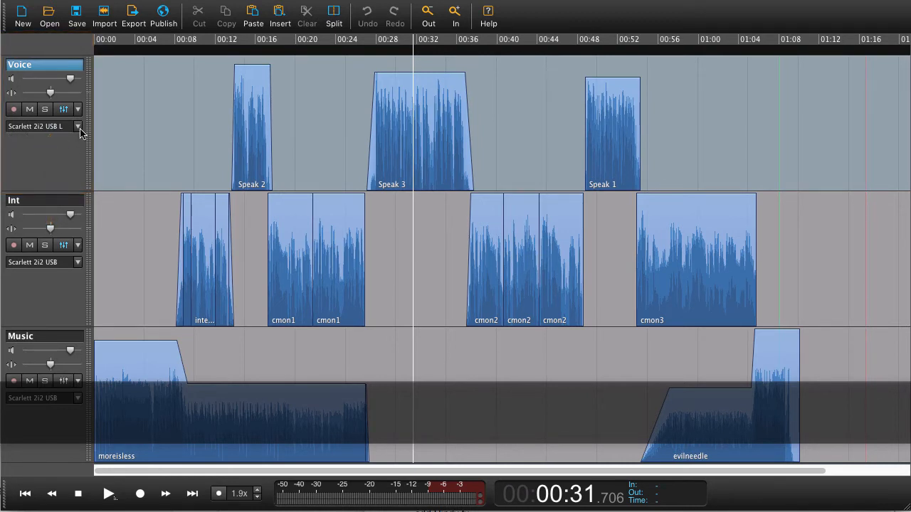
pyautogui.click(78, 126)
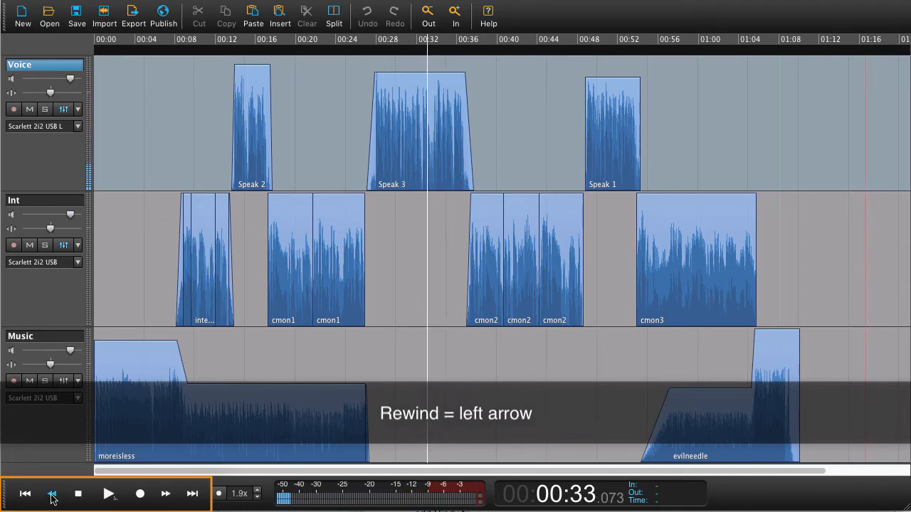
# Step: Rewind to zero, try recording, and dismiss the 'No tracks are record enabled' error
pyautogui.click(25, 494)
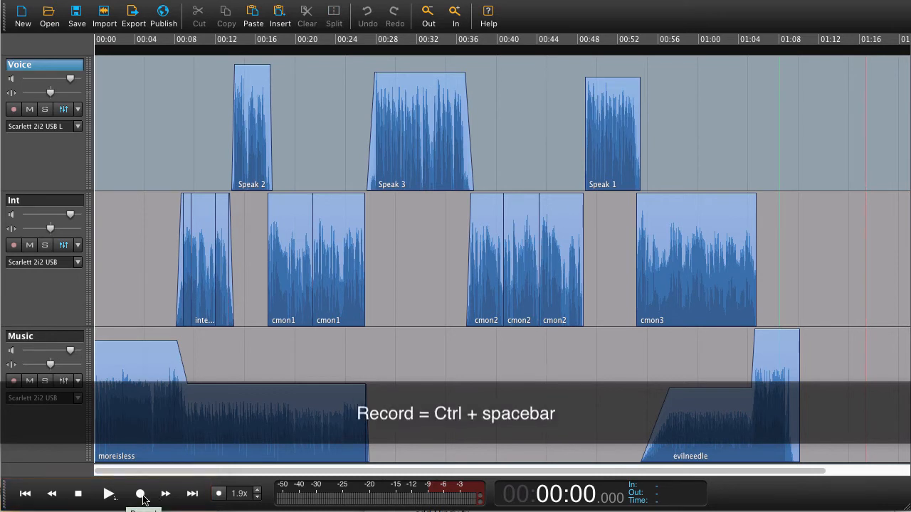
pyautogui.click(140, 493)
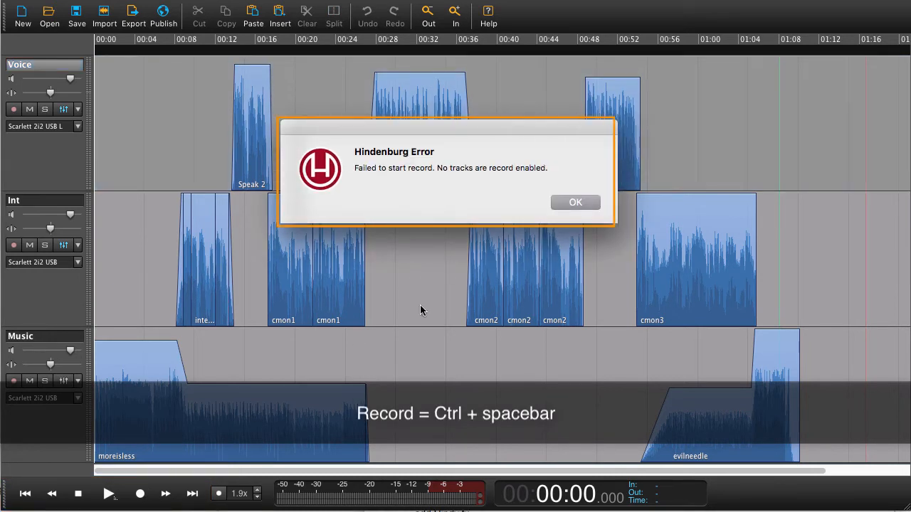
pyautogui.moveTo(383, 176)
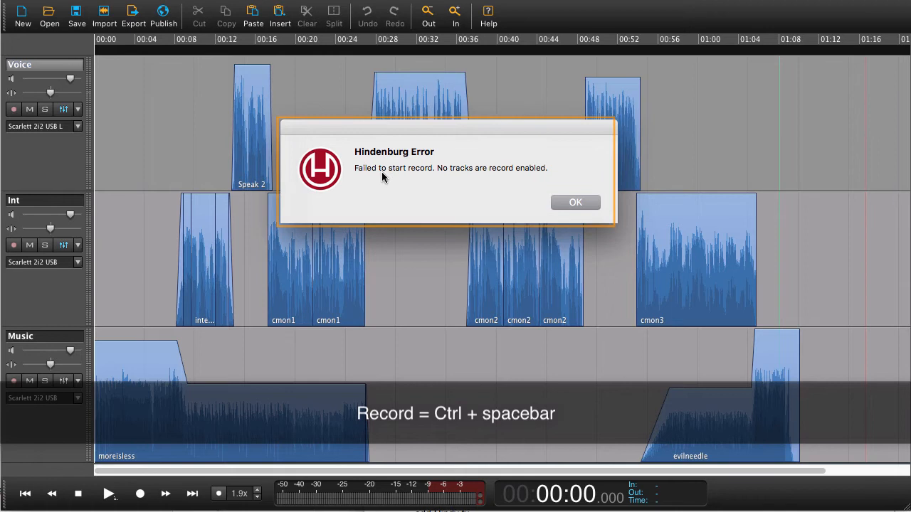
pyautogui.moveTo(523, 182)
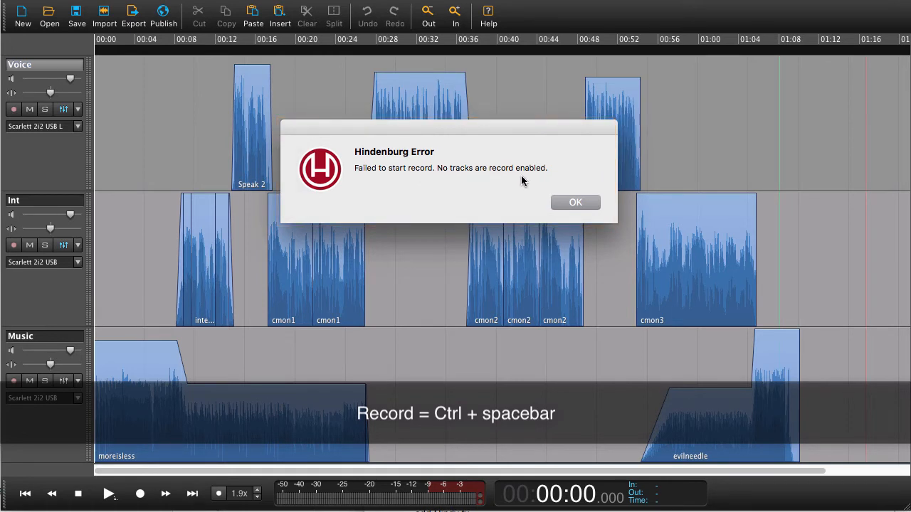
pyautogui.click(575, 202)
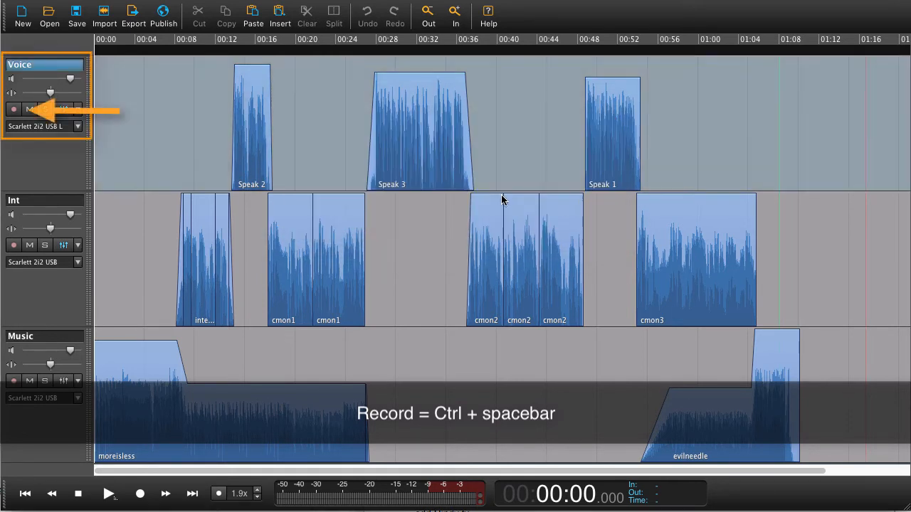
pyautogui.click(14, 109)
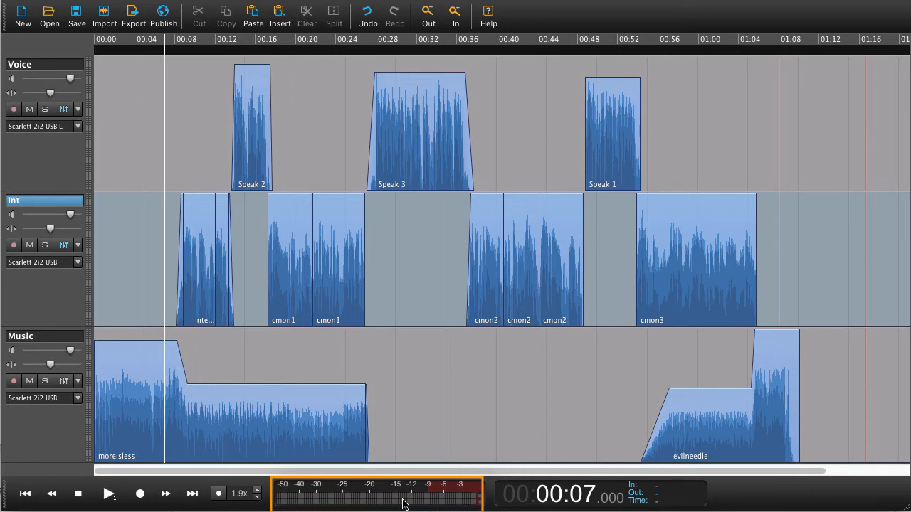
pyautogui.click(109, 493)
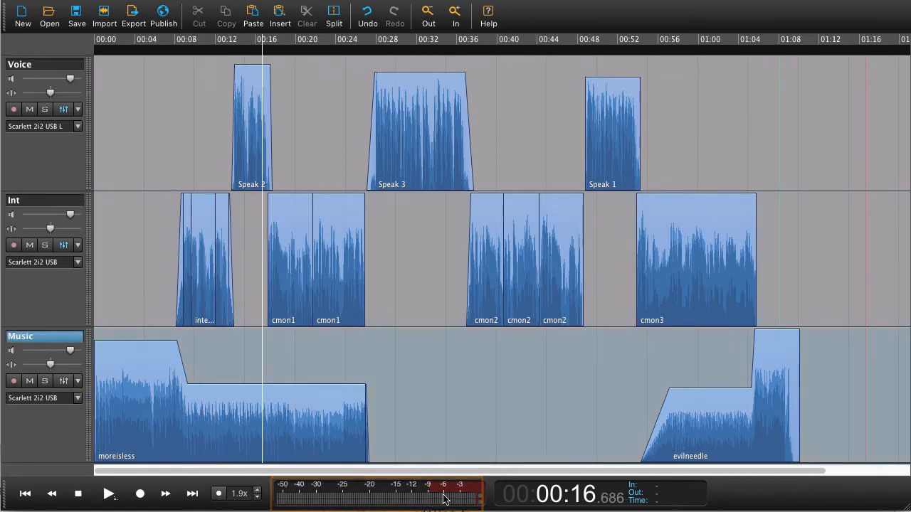
# Step: Play the session from about 0:16 and stop near 00:21
pyautogui.click(566, 494)
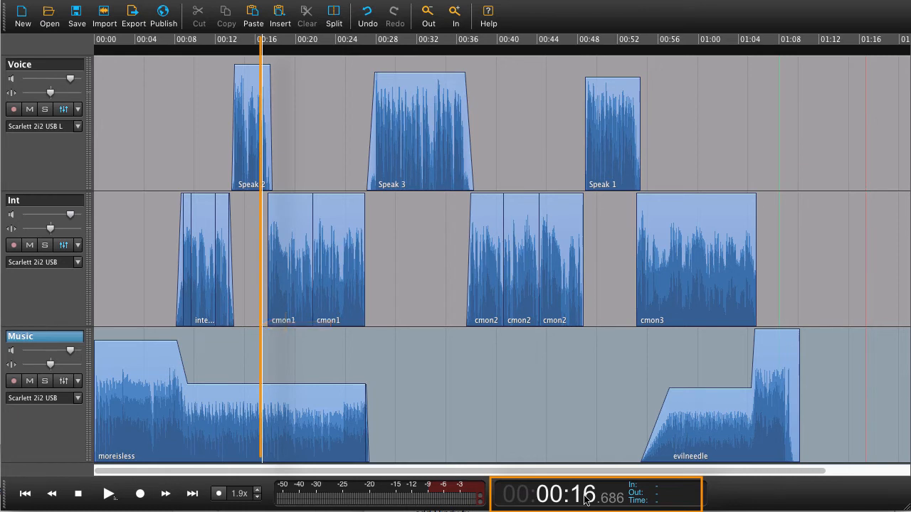
pyautogui.click(108, 493)
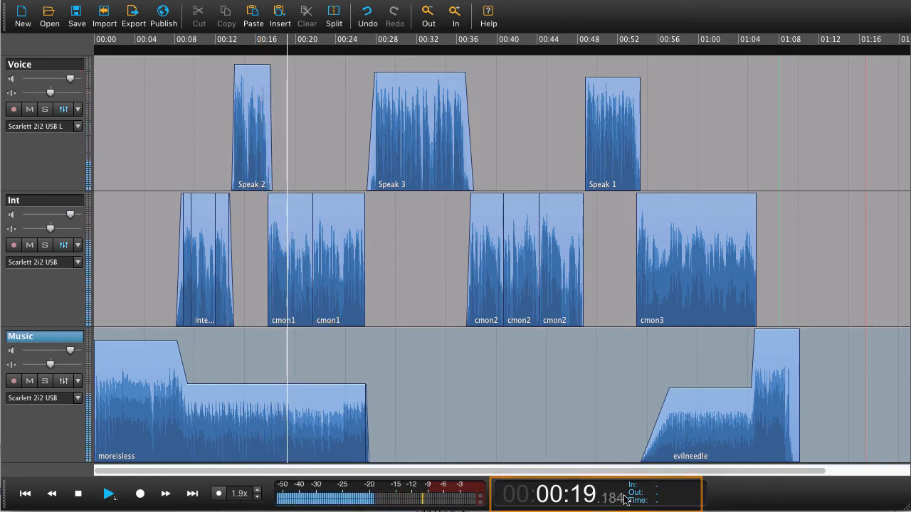
pyautogui.click(109, 493)
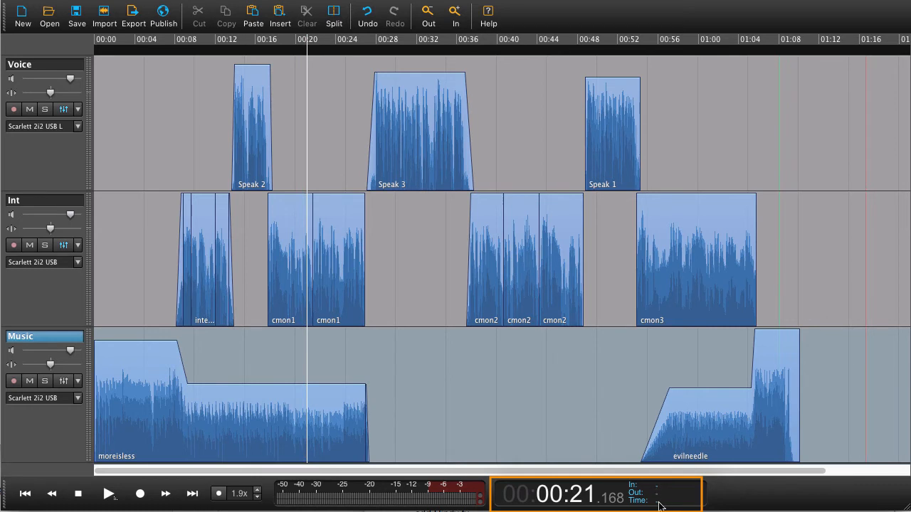
pyautogui.moveTo(342, 251)
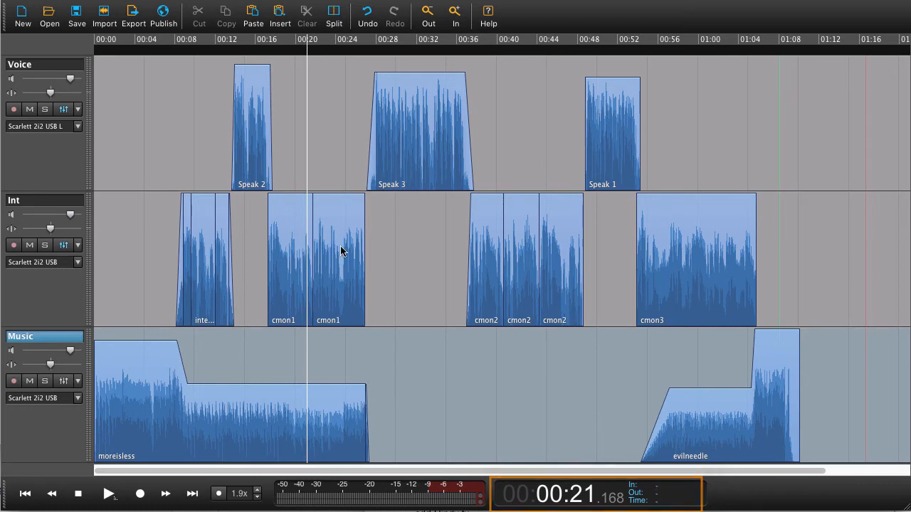
# Step: Select the second cmon1 clip on Int, then the Speak 1 clip on Voice
pyautogui.click(338, 256)
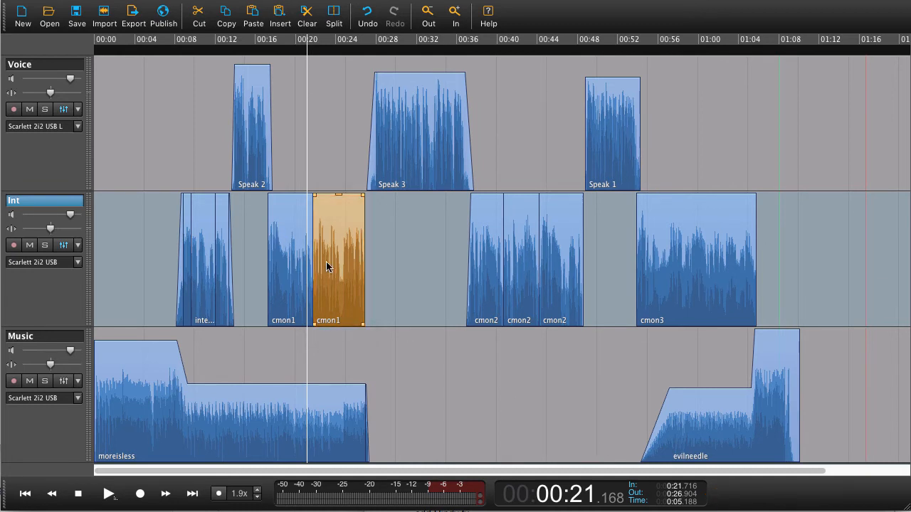
pyautogui.moveTo(398, 120)
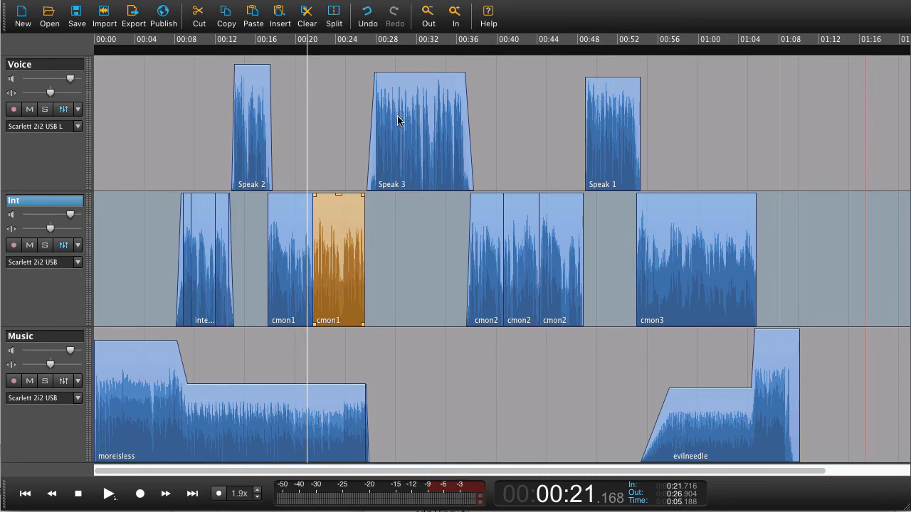
pyautogui.click(521, 260)
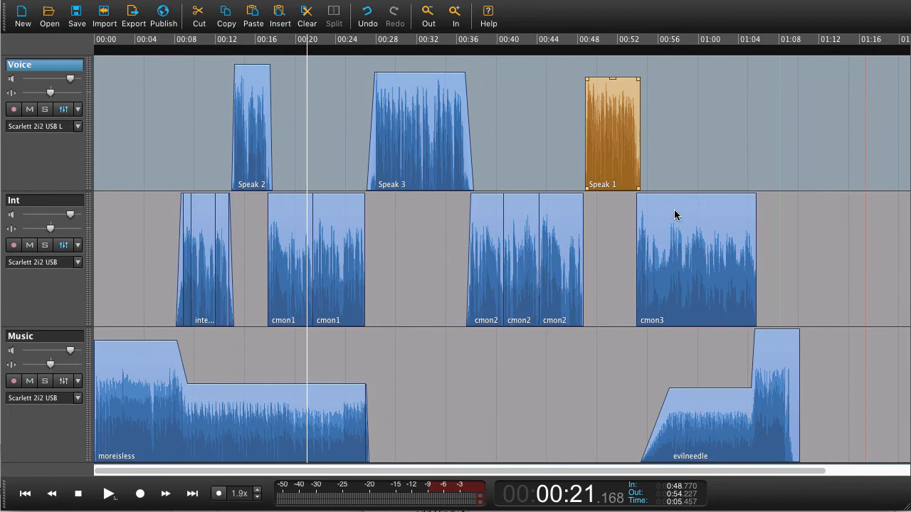
pyautogui.click(520, 257)
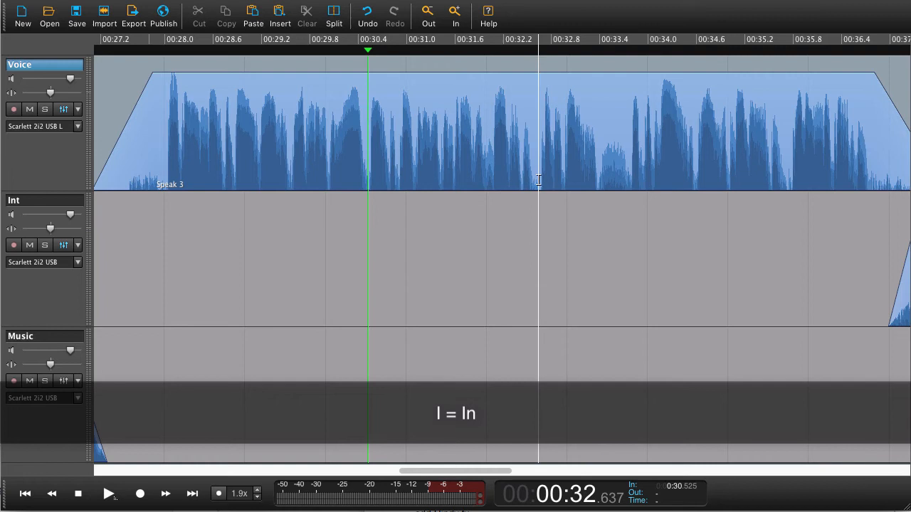
# Step: Set the Out point inside Speak 3, ending the range near 0:33
pyautogui.press('o')
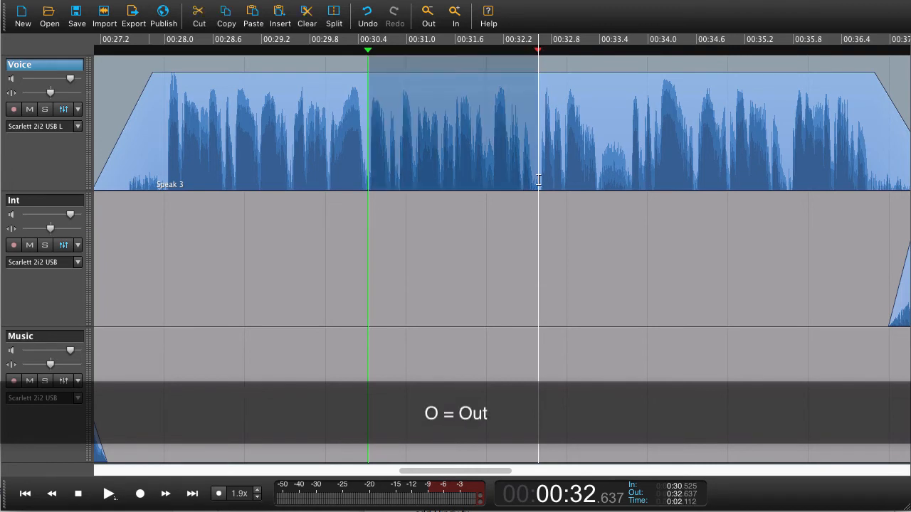
pyautogui.moveTo(397, 140)
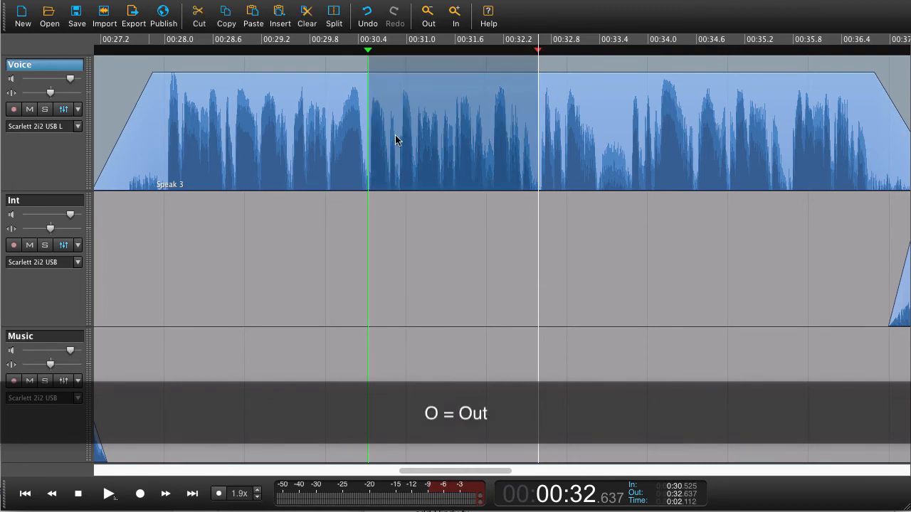
pyautogui.moveTo(441, 131)
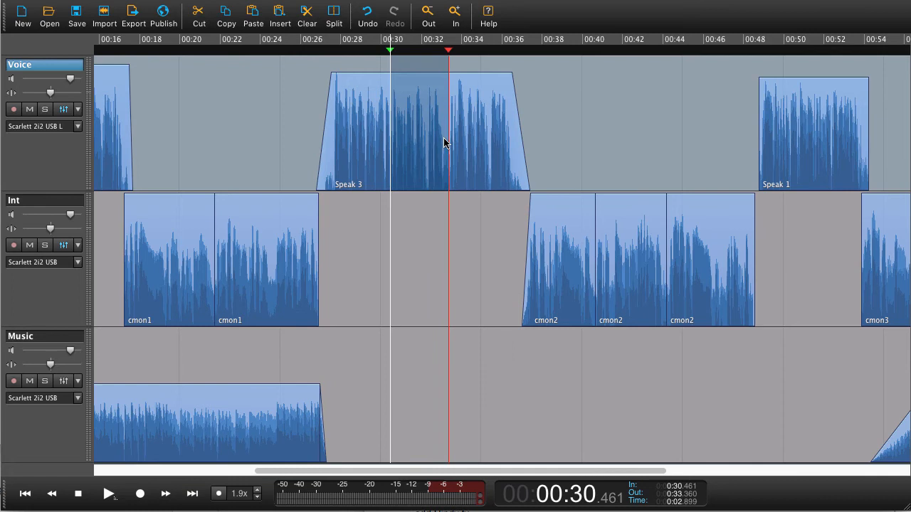
pyautogui.moveTo(424, 72)
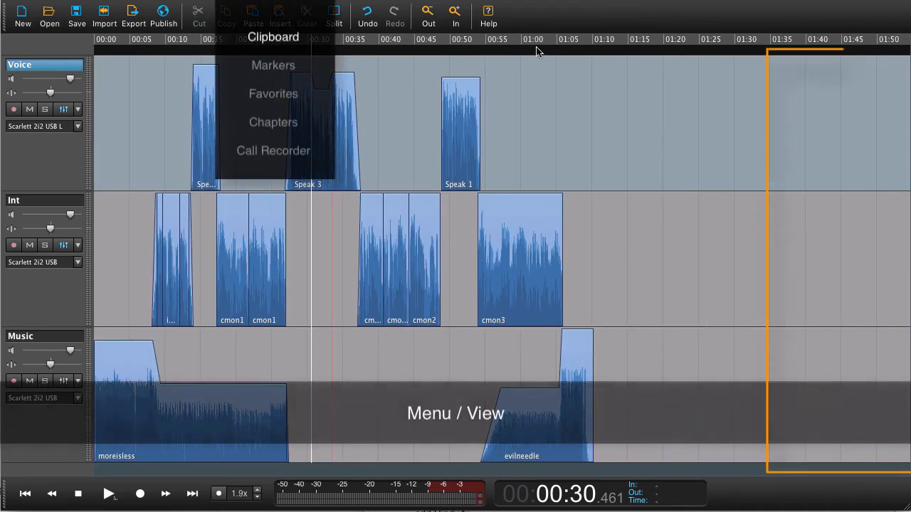
# Step: Show the Clipboard and Markers panels from the View menu
pyautogui.click(274, 37)
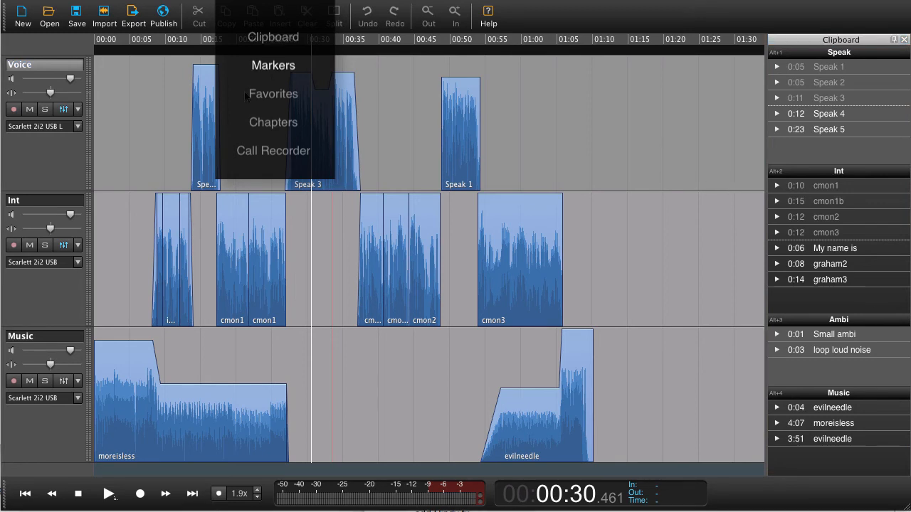
pyautogui.click(272, 65)
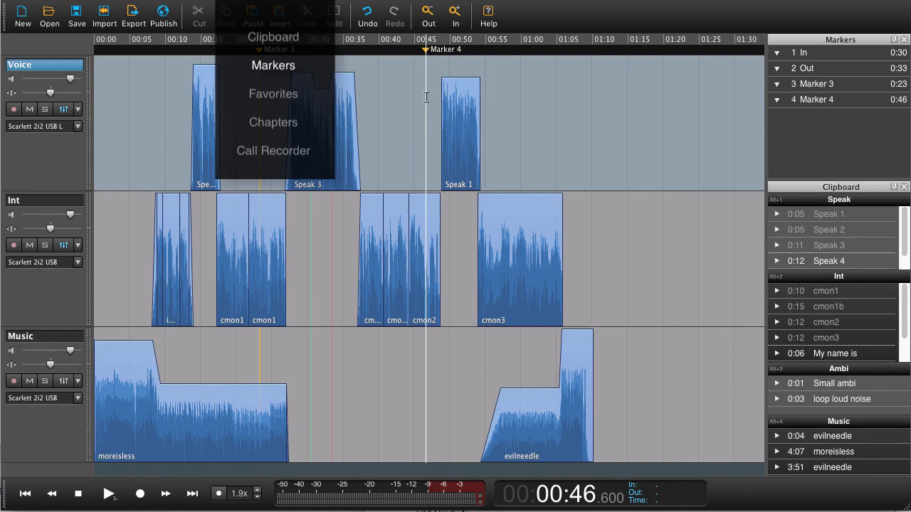
# Step: Jump to Marker 3 at 0:23 and Marker 4 at 0:46, then close the panels
pyautogui.click(813, 83)
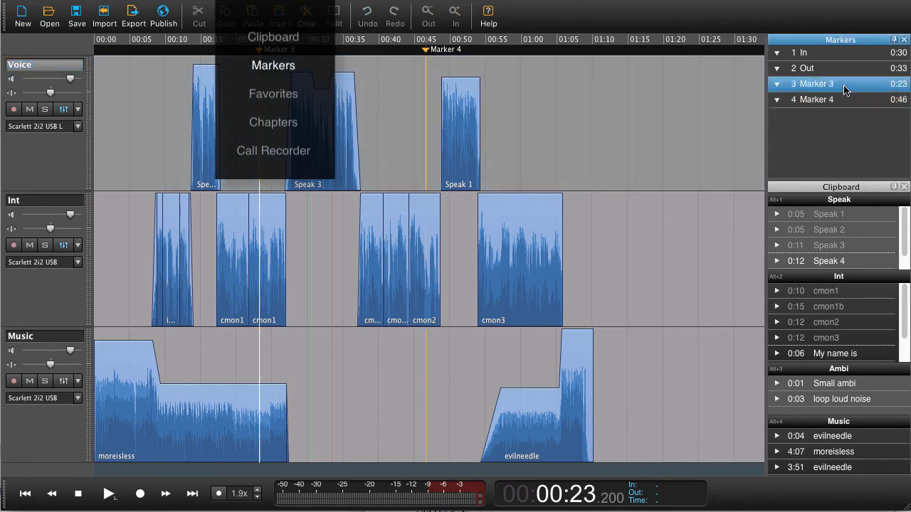
pyautogui.click(813, 99)
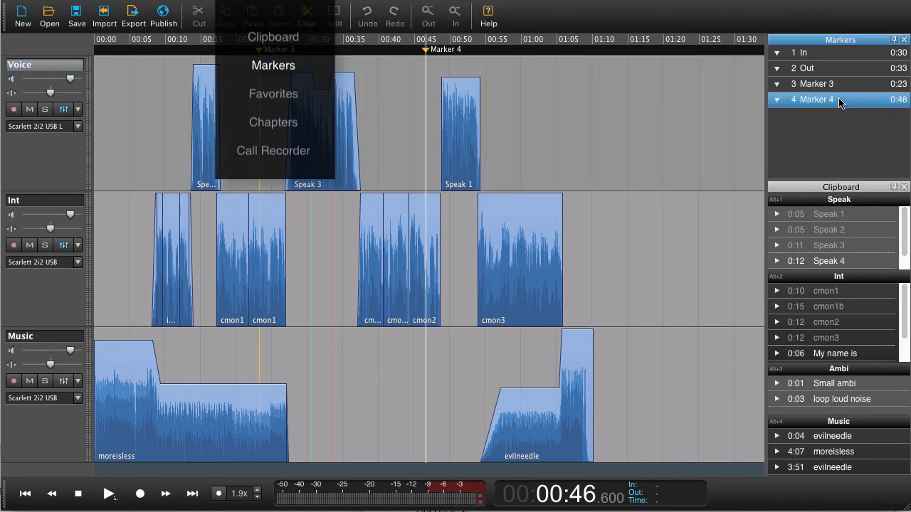
pyautogui.click(273, 150)
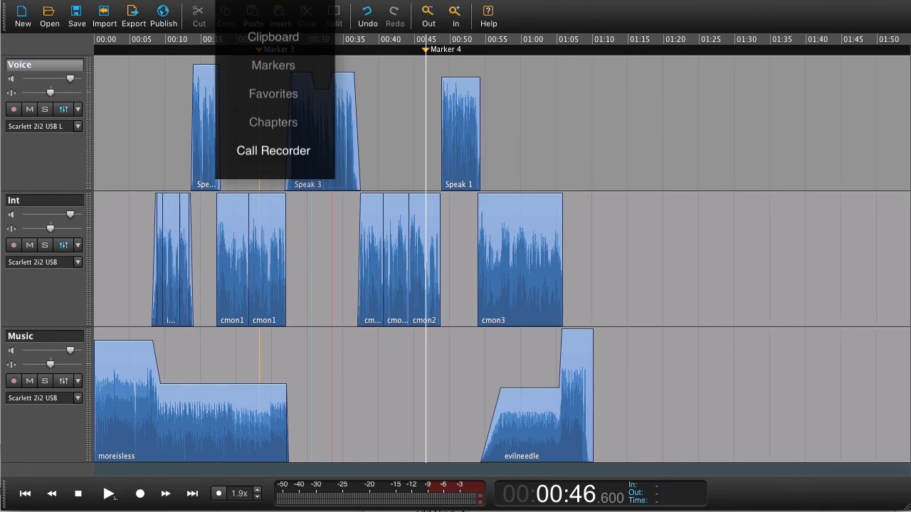
# Step: Show the floating Favorites window listing News Intro, Break and The Drake Equation
pyautogui.click(273, 93)
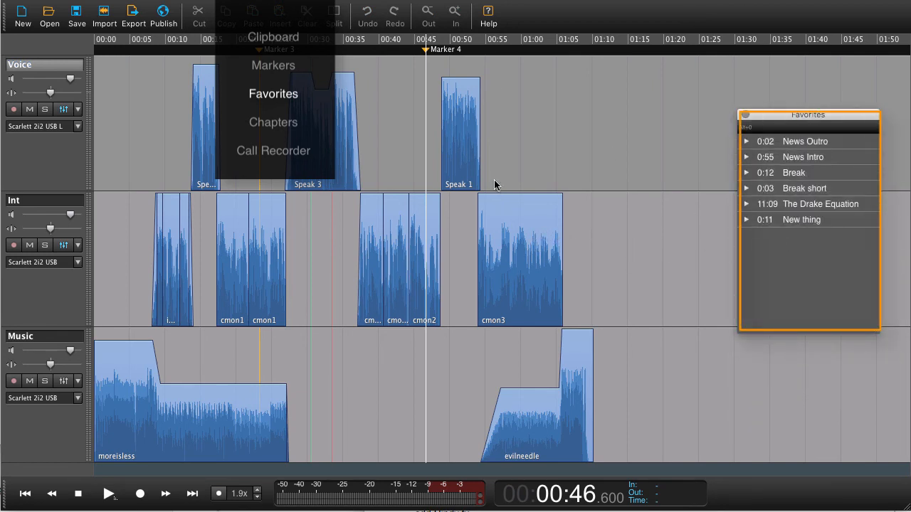
pyautogui.moveTo(814, 174)
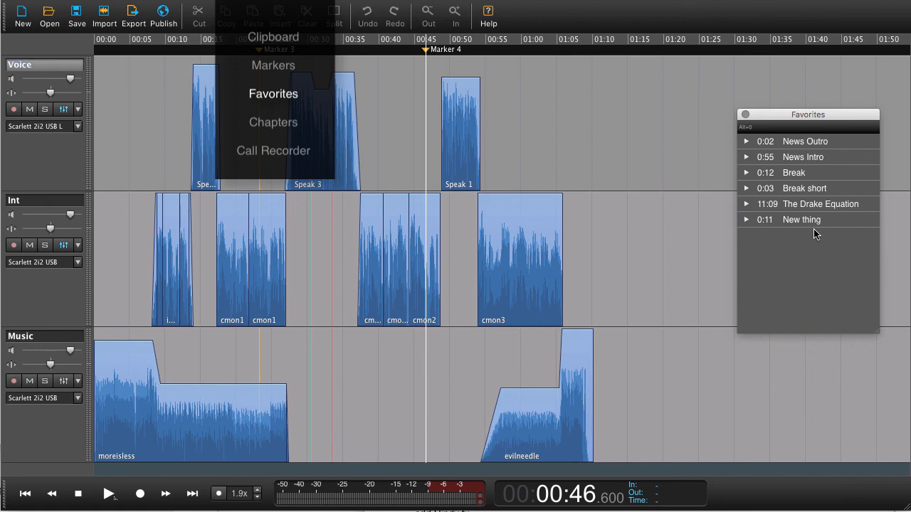
pyautogui.moveTo(756, 211)
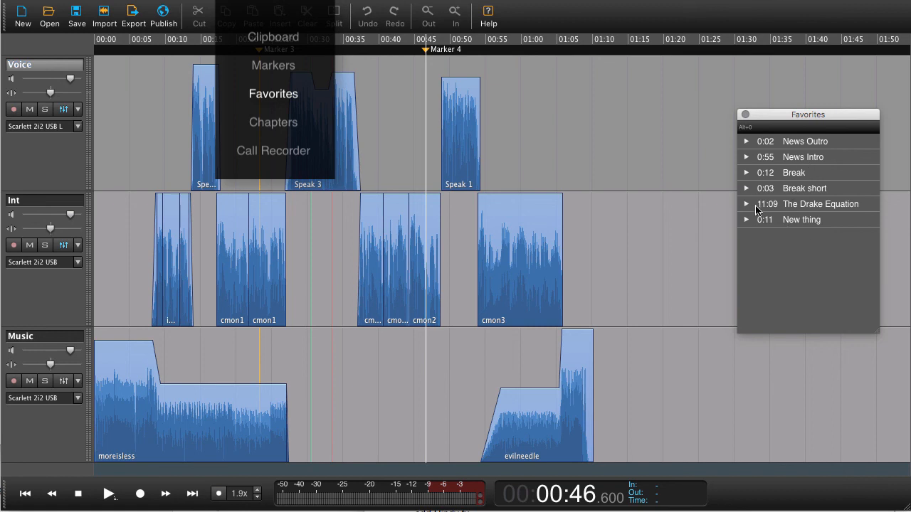
pyautogui.moveTo(814, 187)
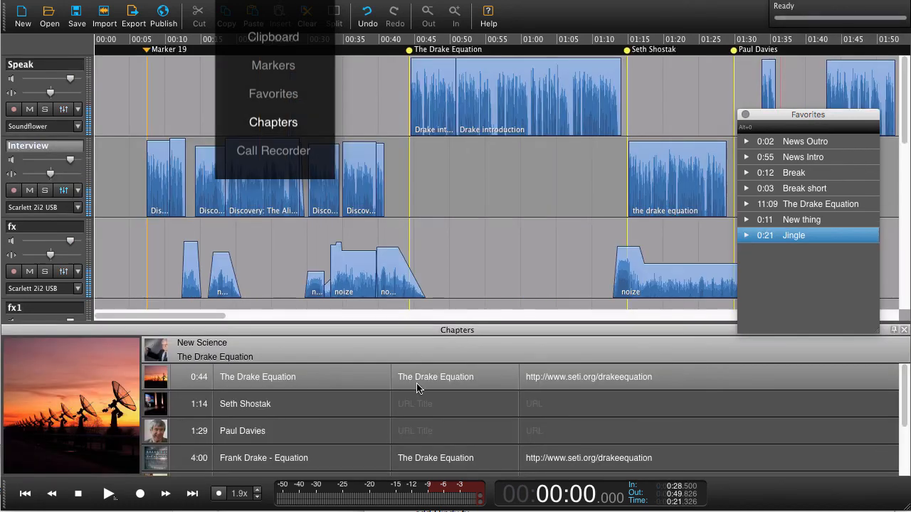
pyautogui.moveTo(280, 384)
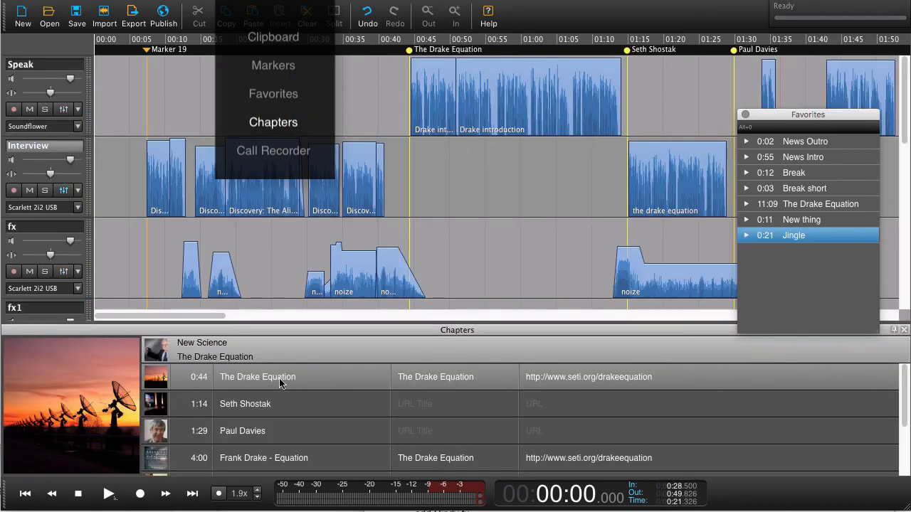
# Step: Jump playback to The Drake Equation chapter at 0:44 from the Chapters list
pyautogui.click(245, 404)
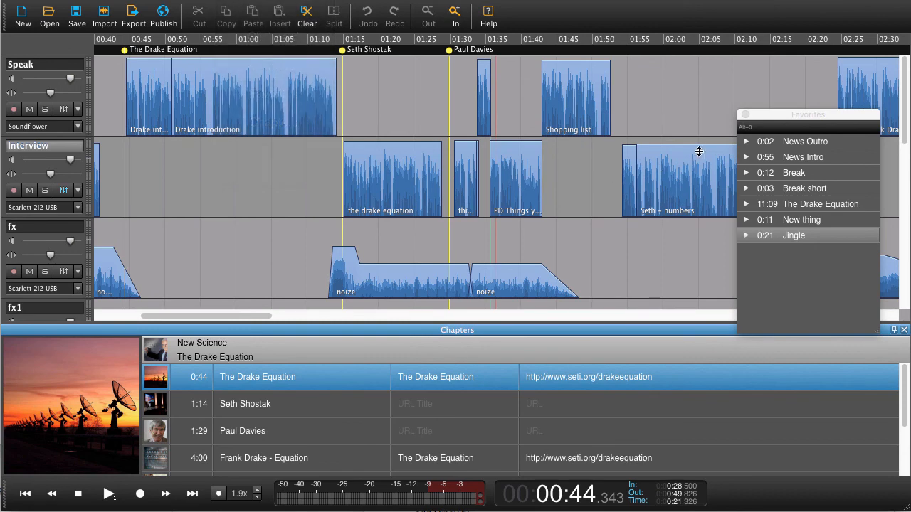
pyautogui.moveTo(746, 117)
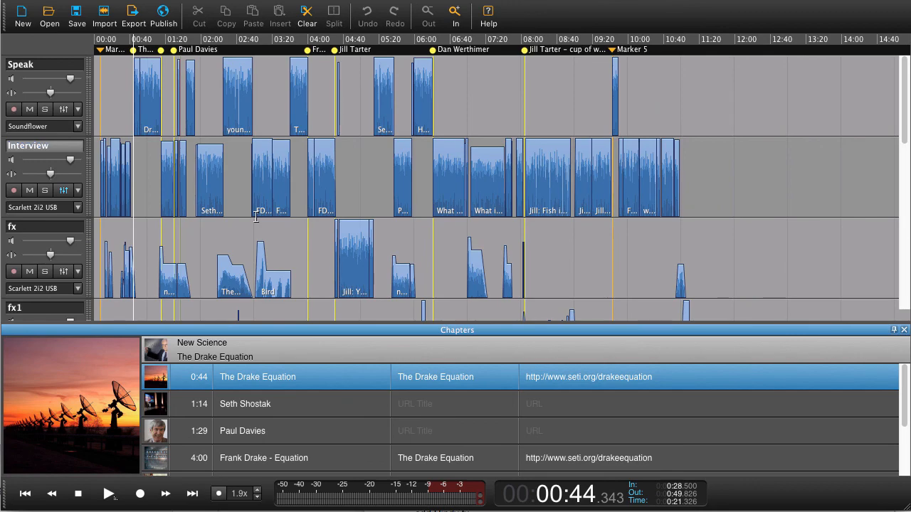
pyautogui.moveTo(141, 223)
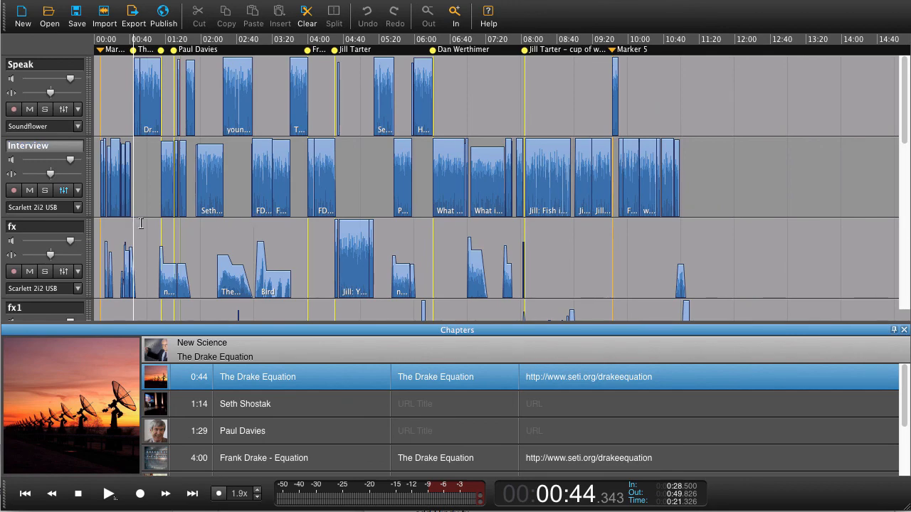